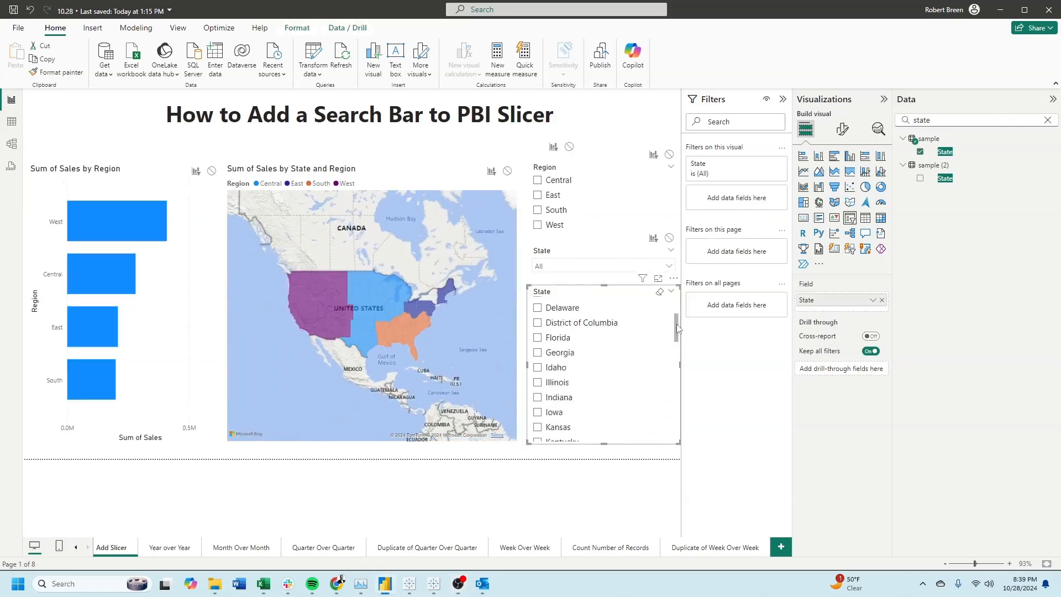
Turn on the search box for the State slicer through its More options menu
scroll("up", 3)
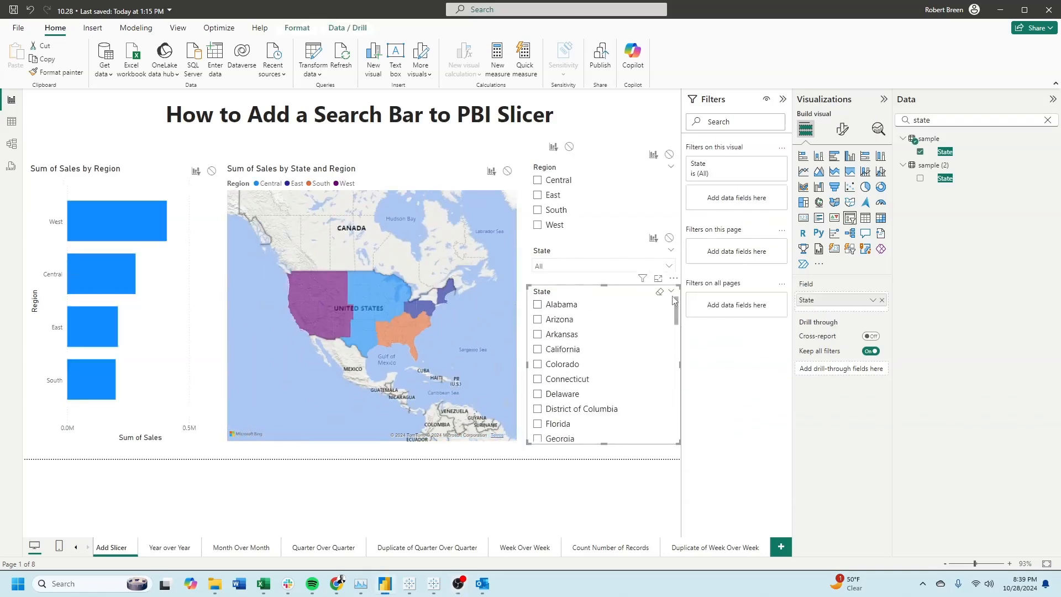
mouse_move(627, 323)
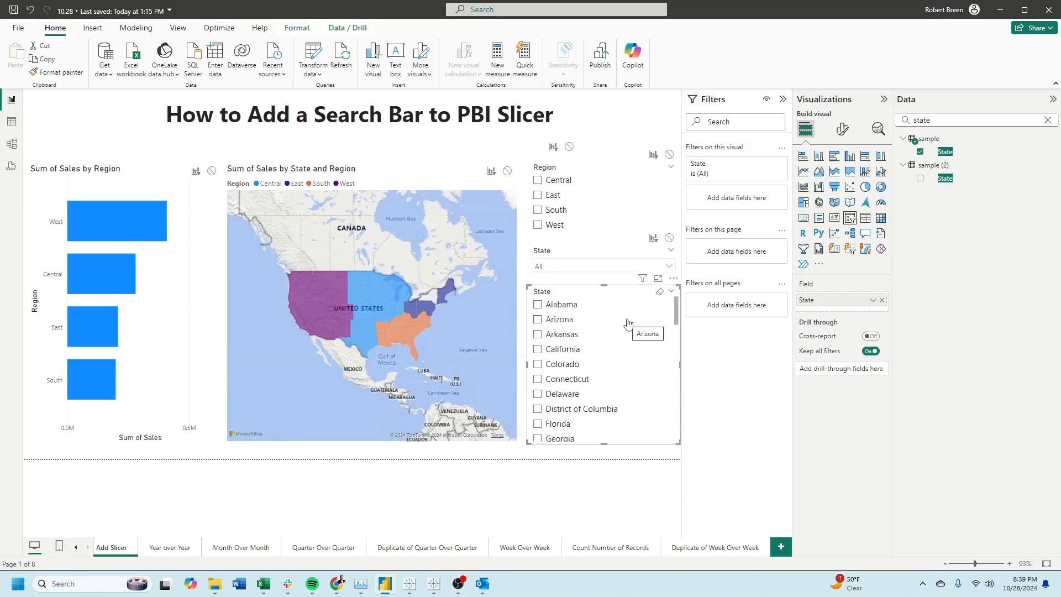
mouse_move(667, 315)
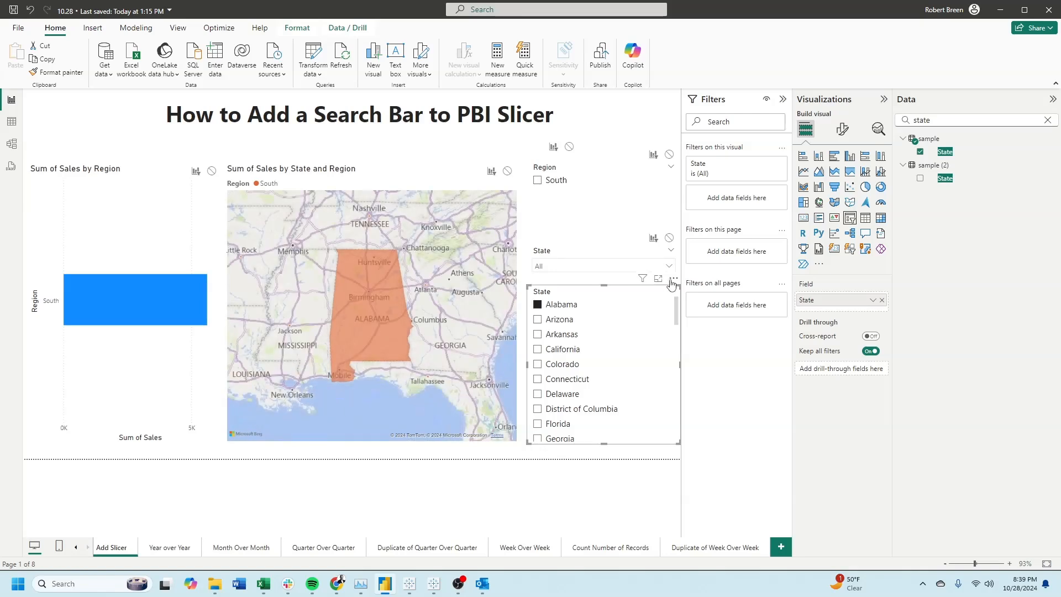
left_click(673, 278)
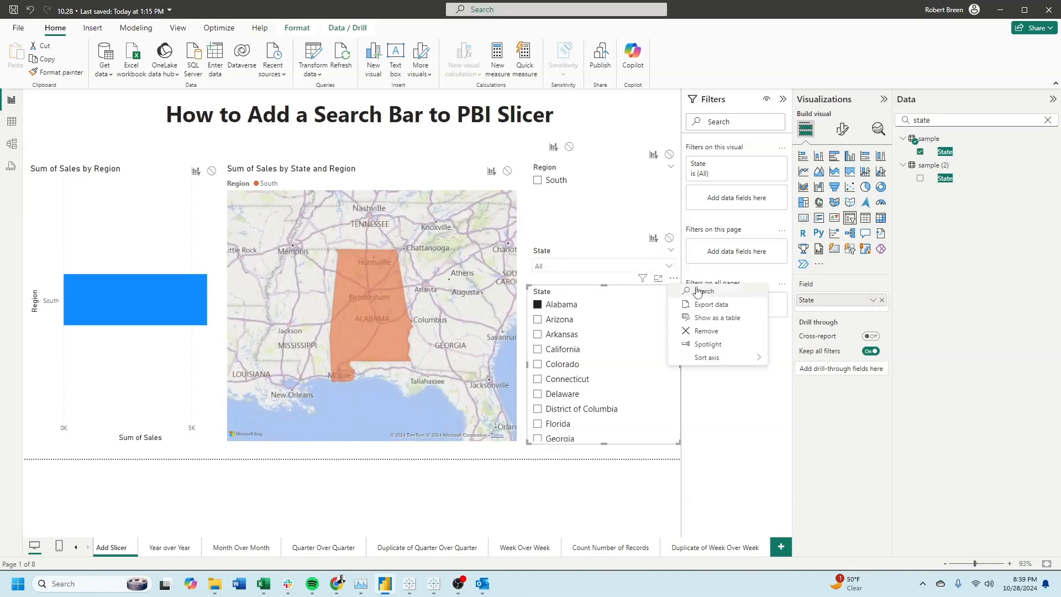
left_click(704, 291)
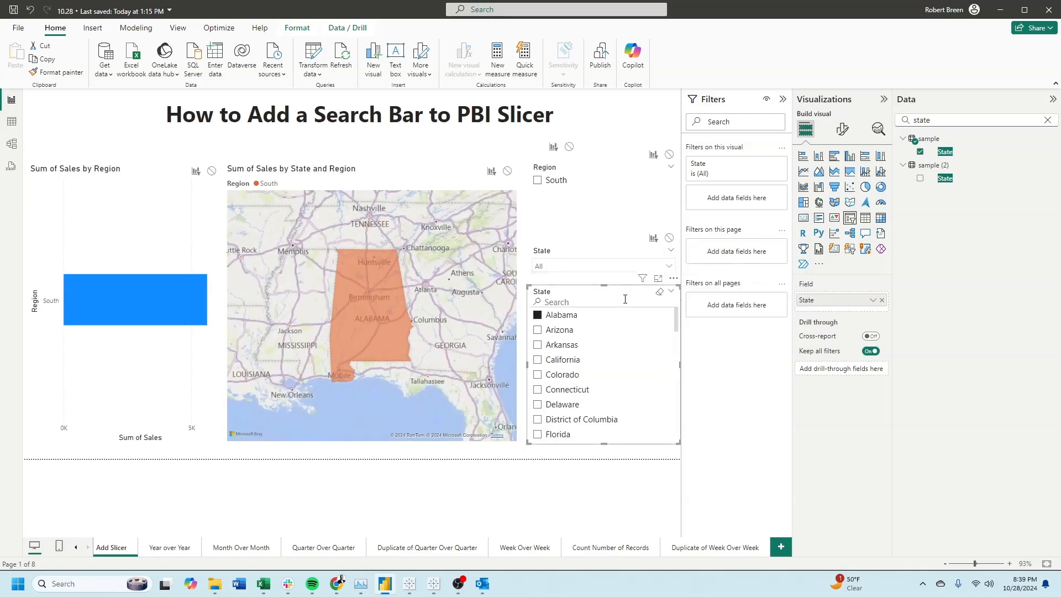
Search the State slicer for 'new me' and select New Mexico
type("new mexico")
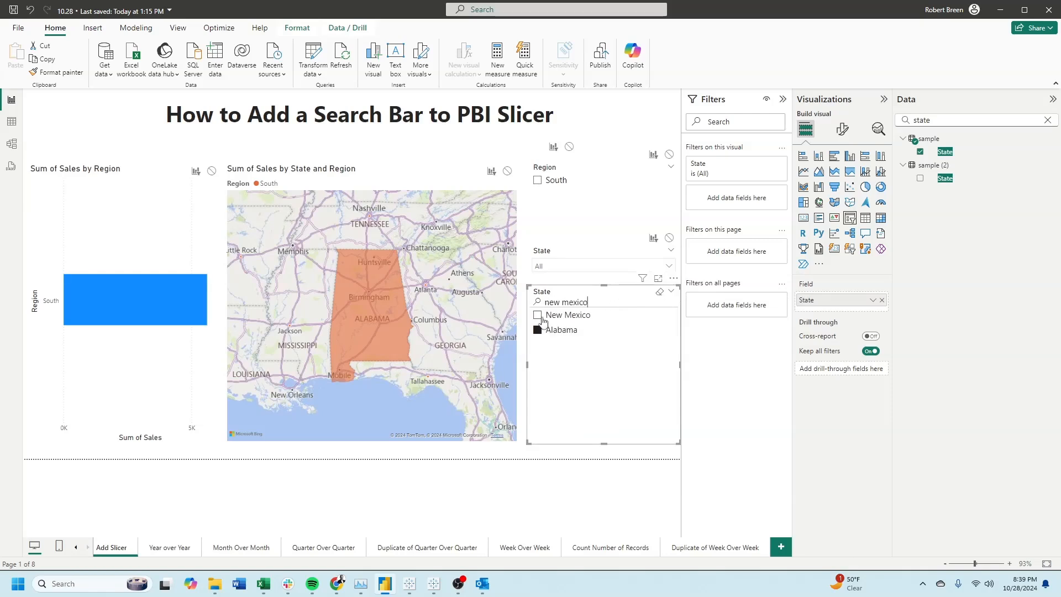
left_click(537, 315)
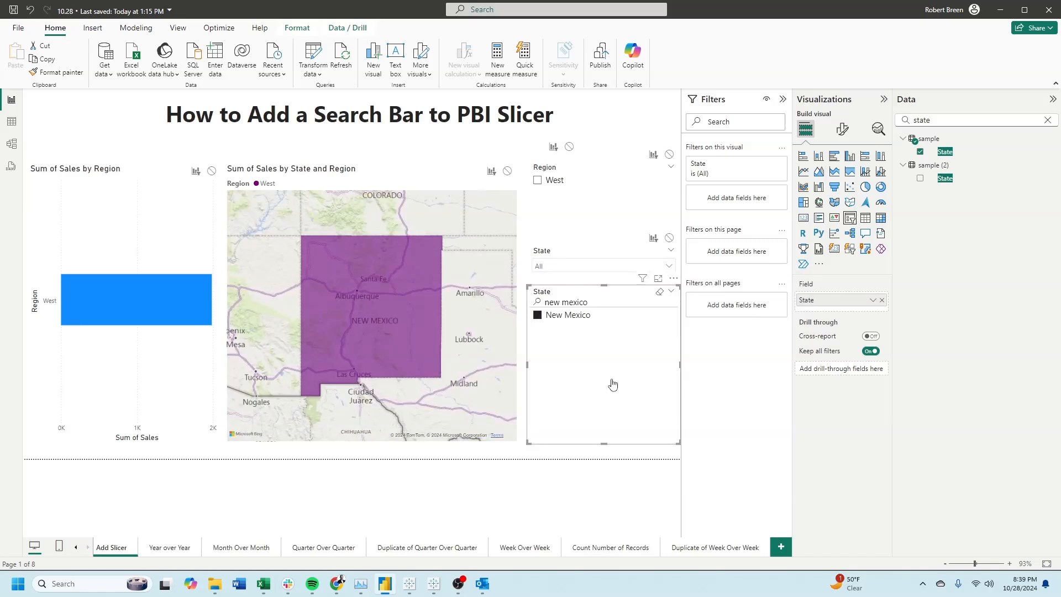